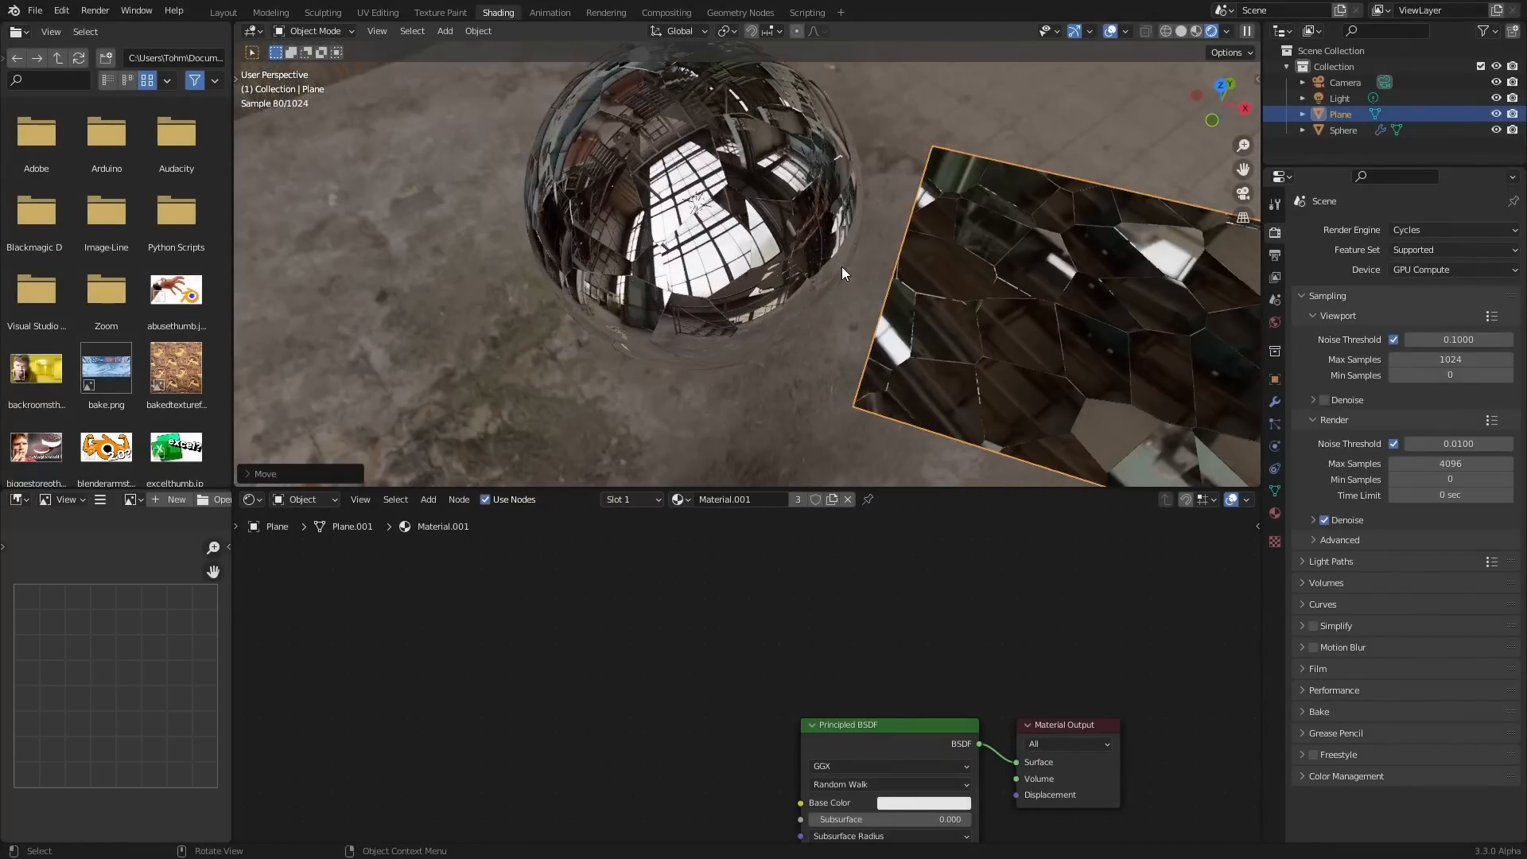
# - Select the sphere and add a Principled BSDF shader to its mirror material
pyautogui.click(1344, 130)
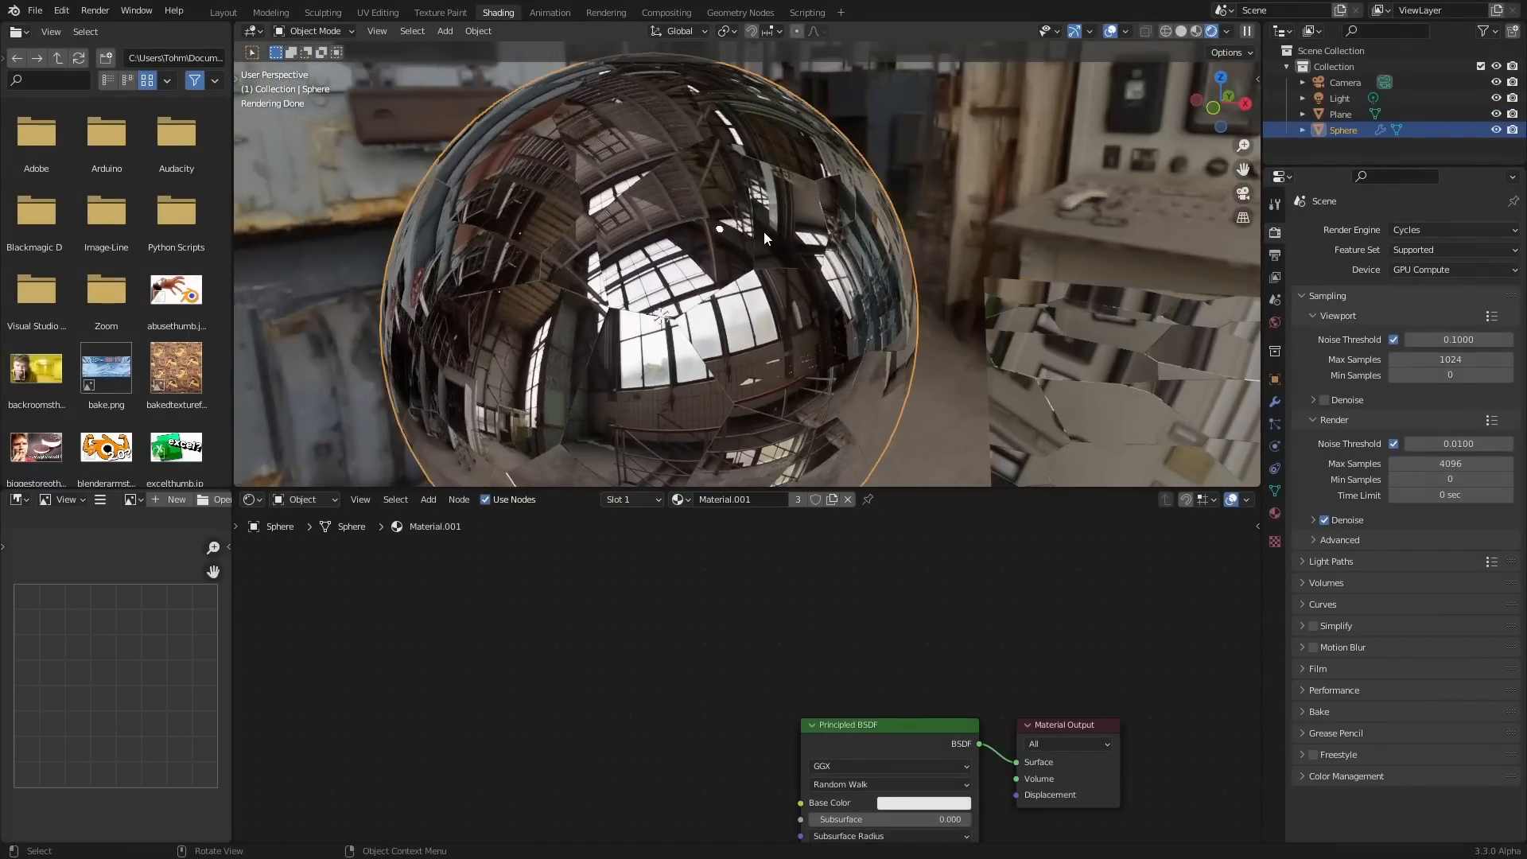
pyautogui.click(1340, 114)
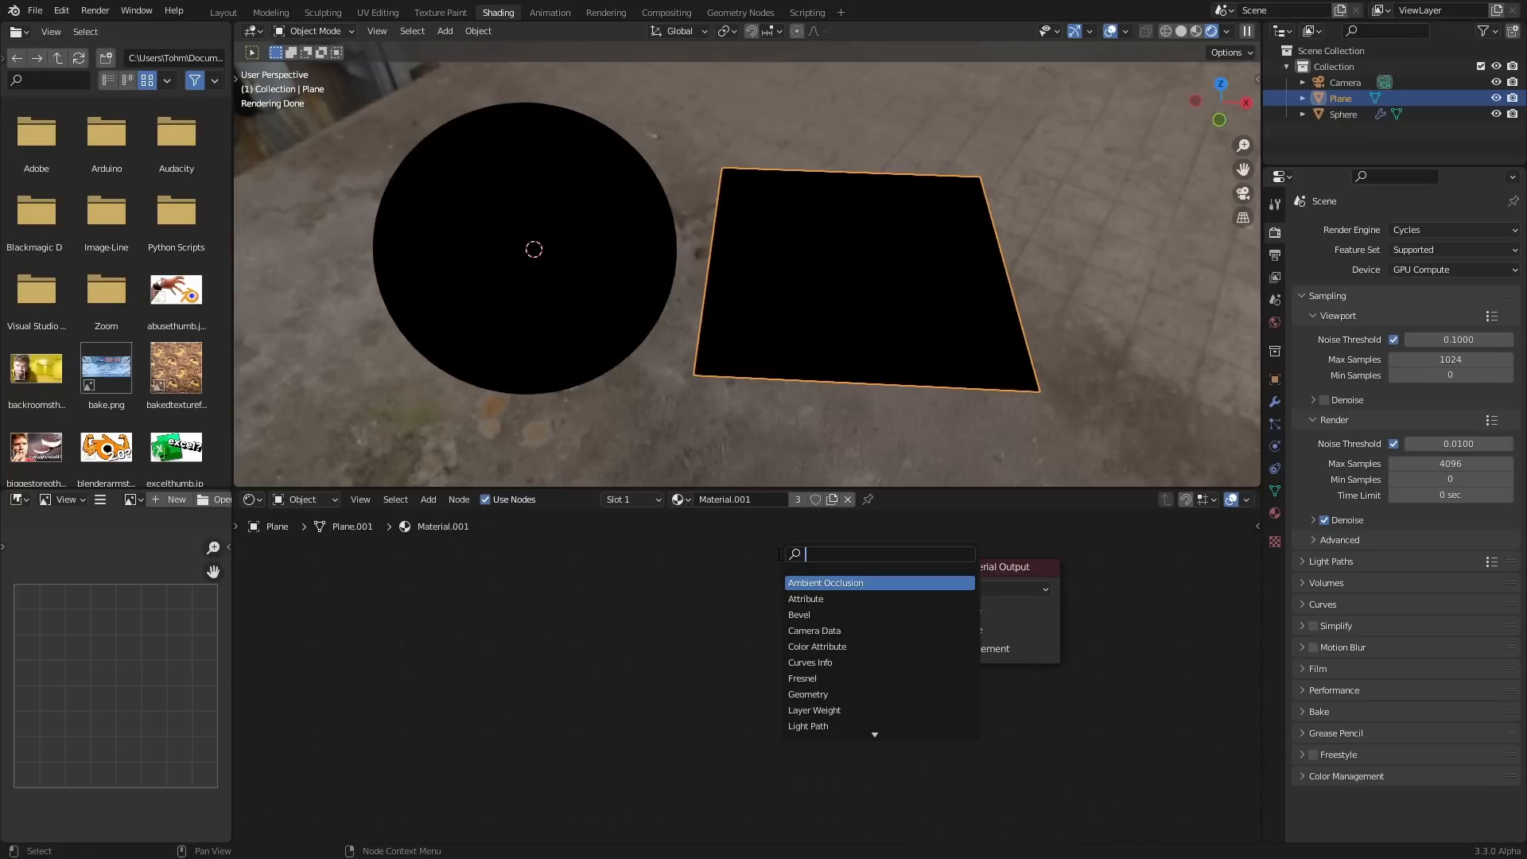
pyautogui.write('bsdf')
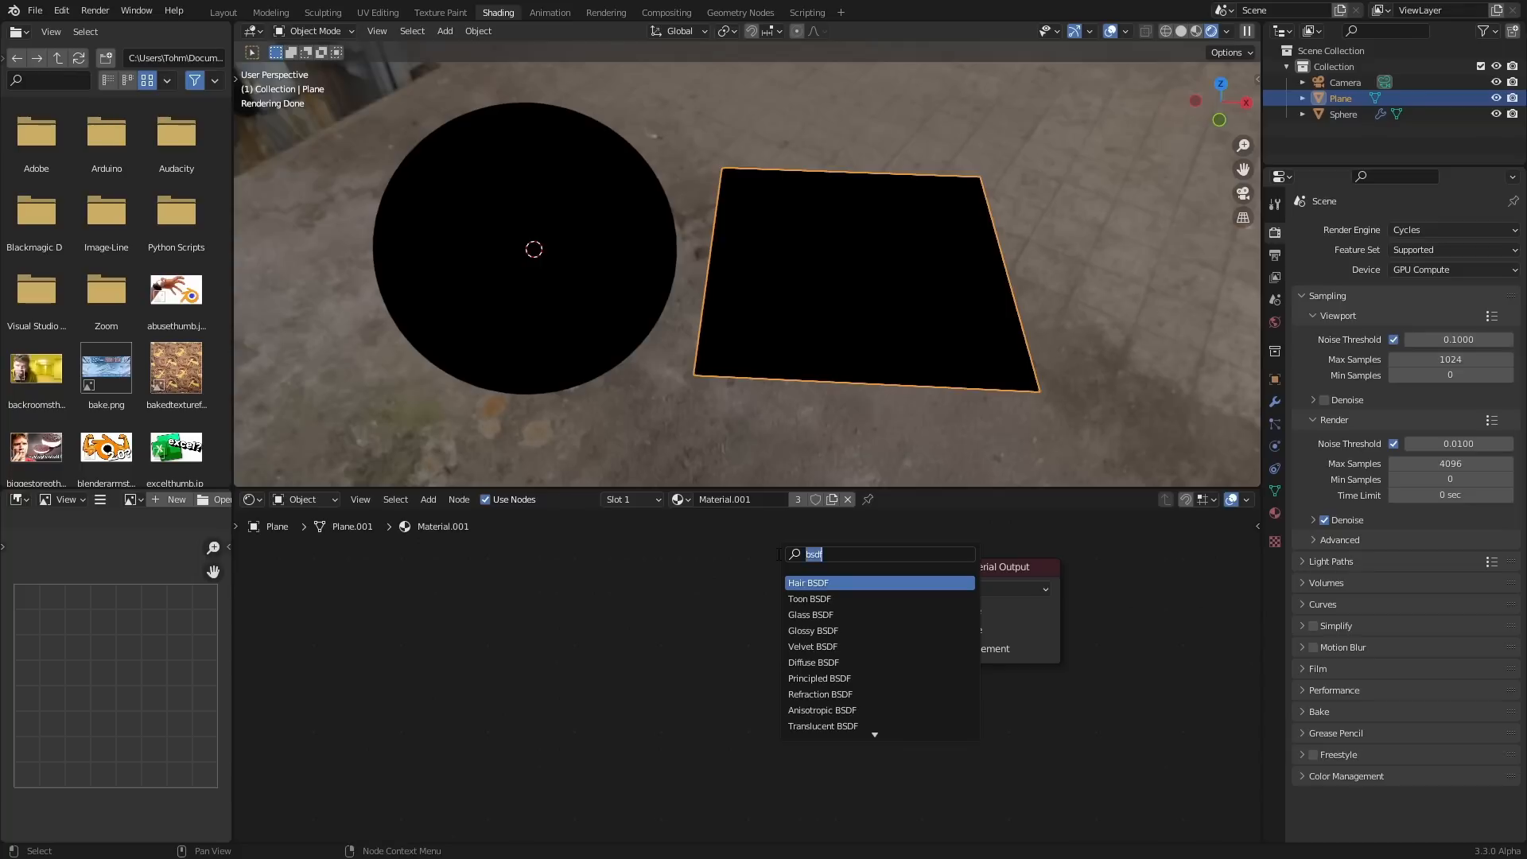
pyautogui.click(819, 678)
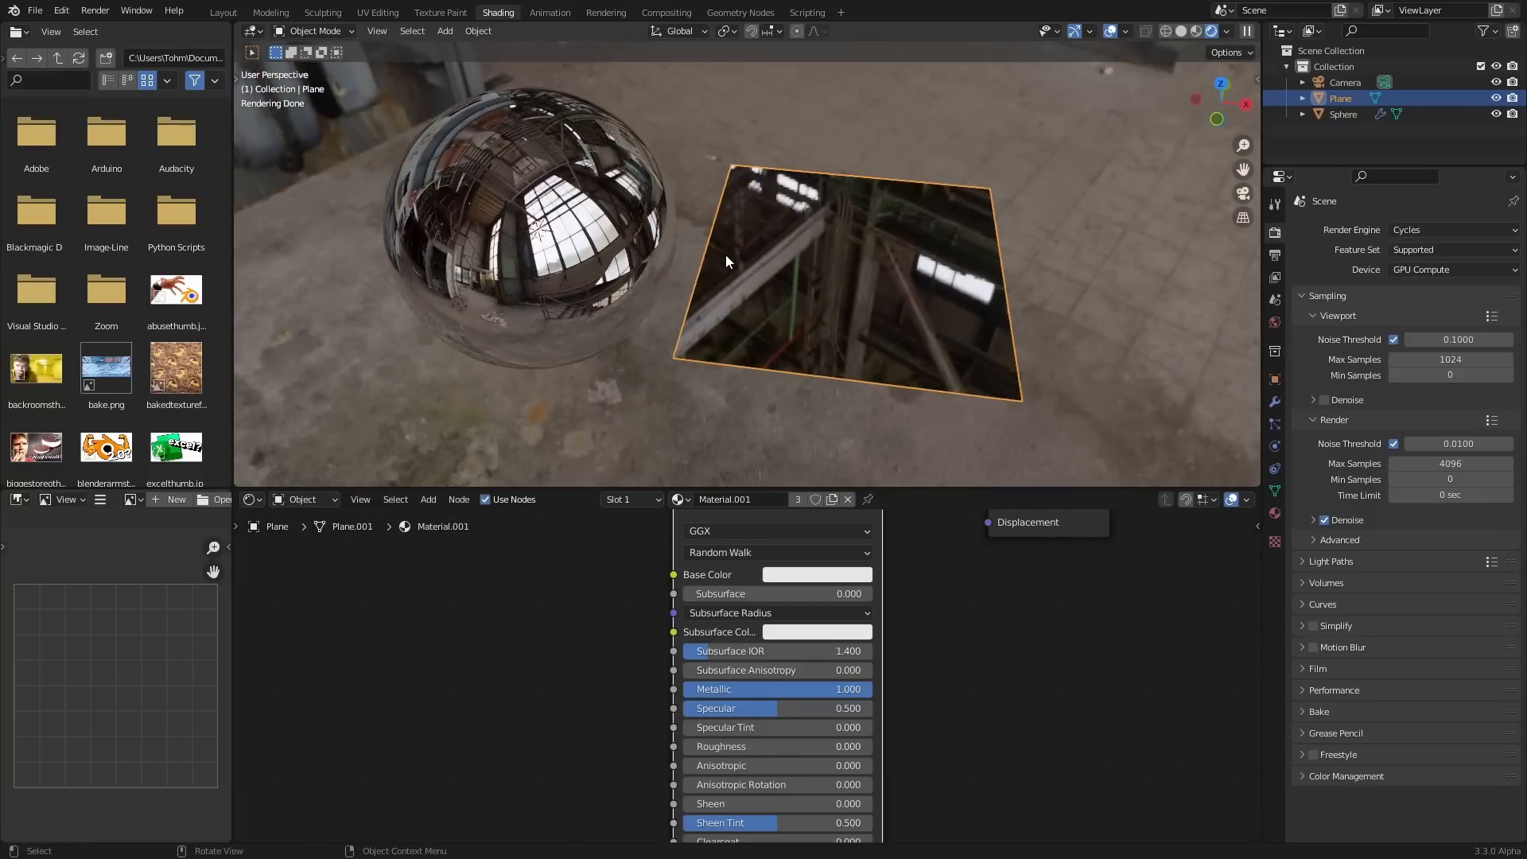
pyautogui.moveTo(805, 231)
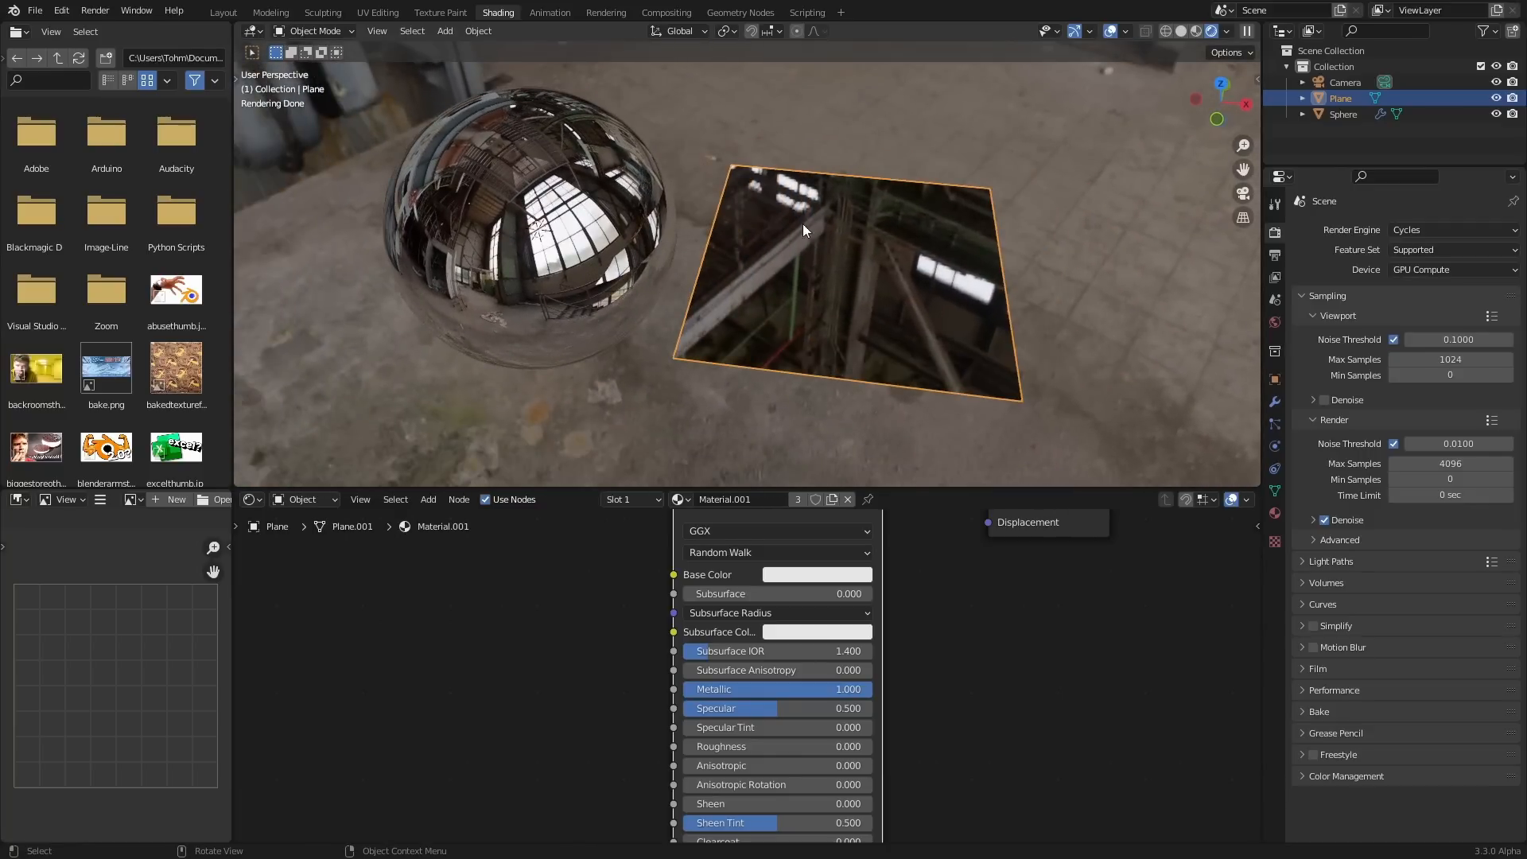
# - Add a Voronoi Texture node to the material to preview its colour cells
pyautogui.scroll(-3)
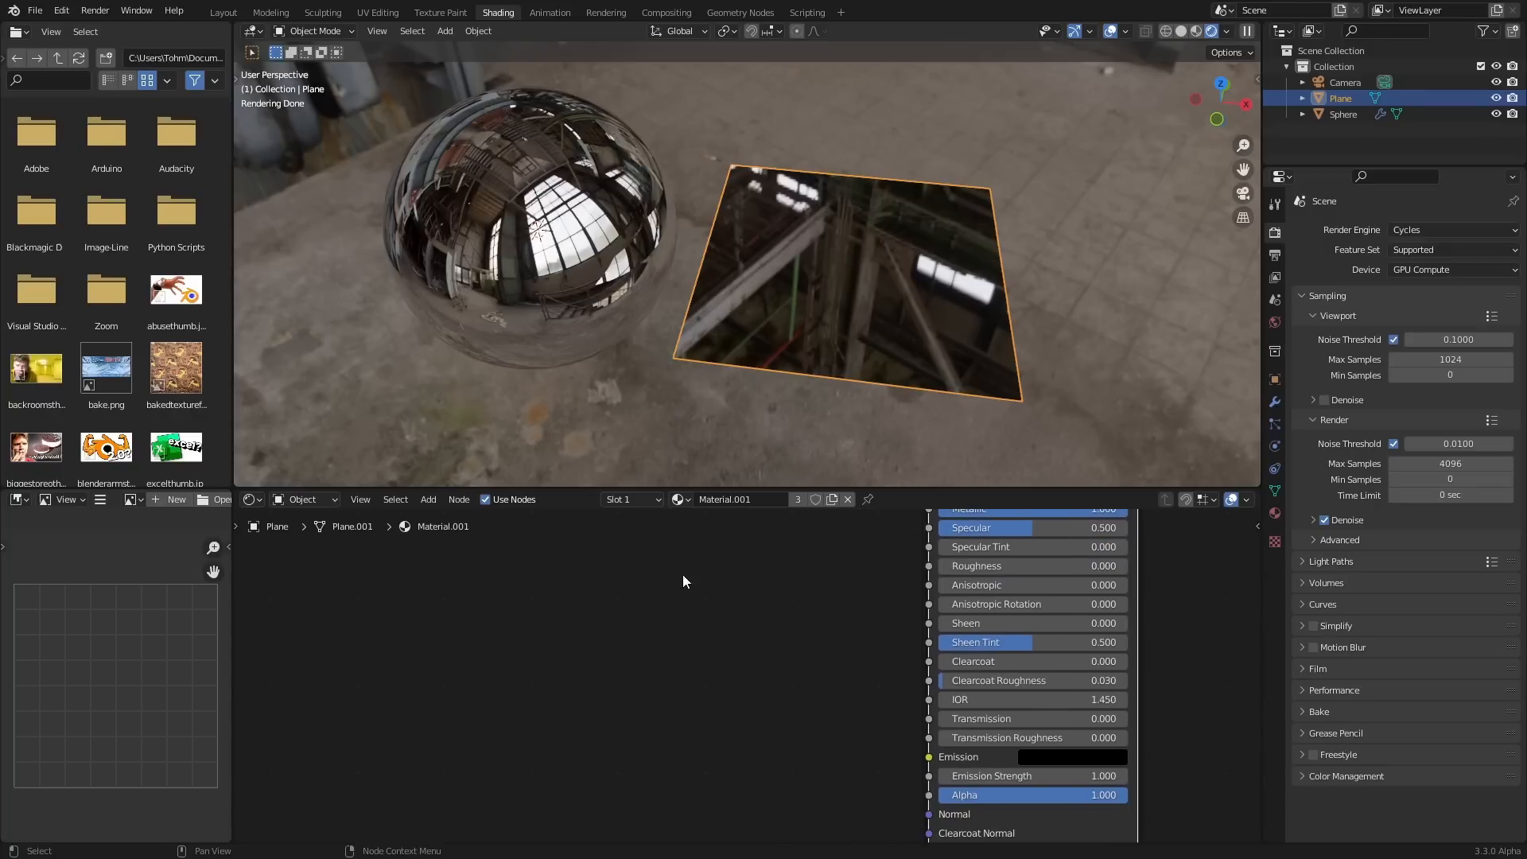
pyautogui.write('vo')
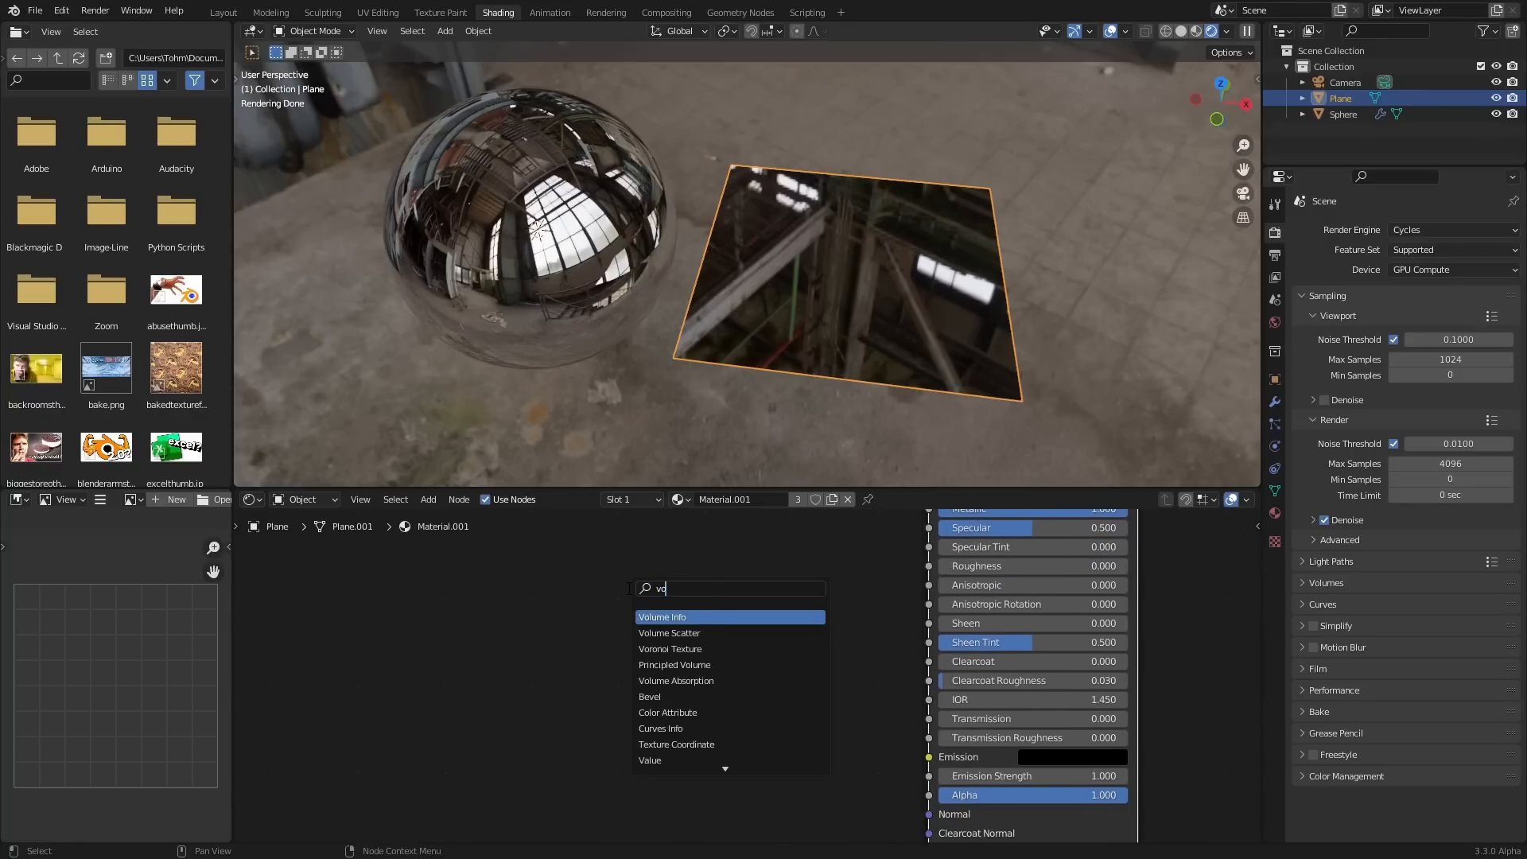
pyautogui.click(669, 649)
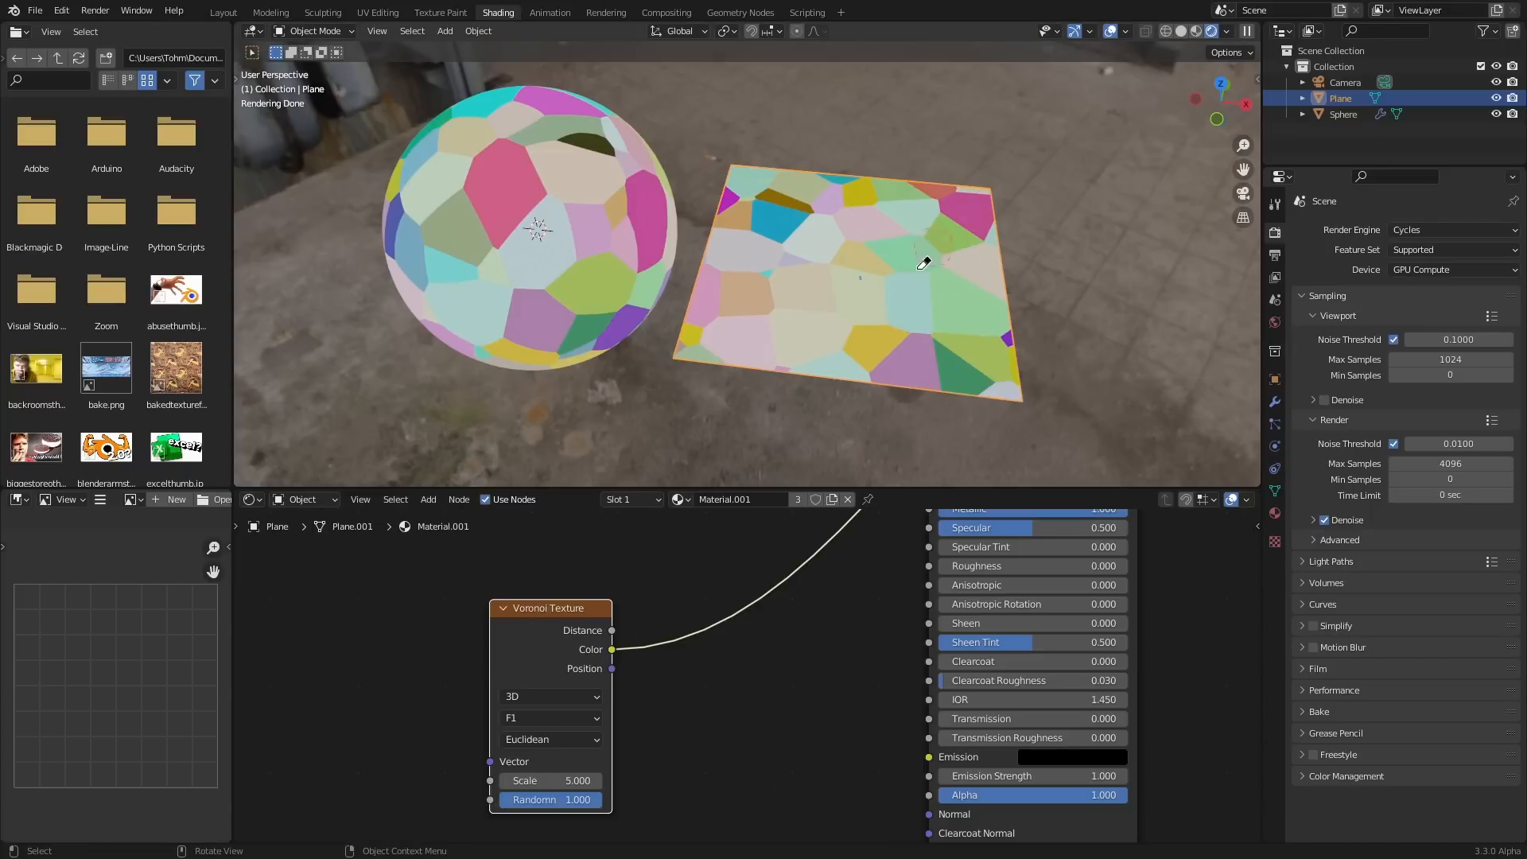
pyautogui.moveTo(855, 349)
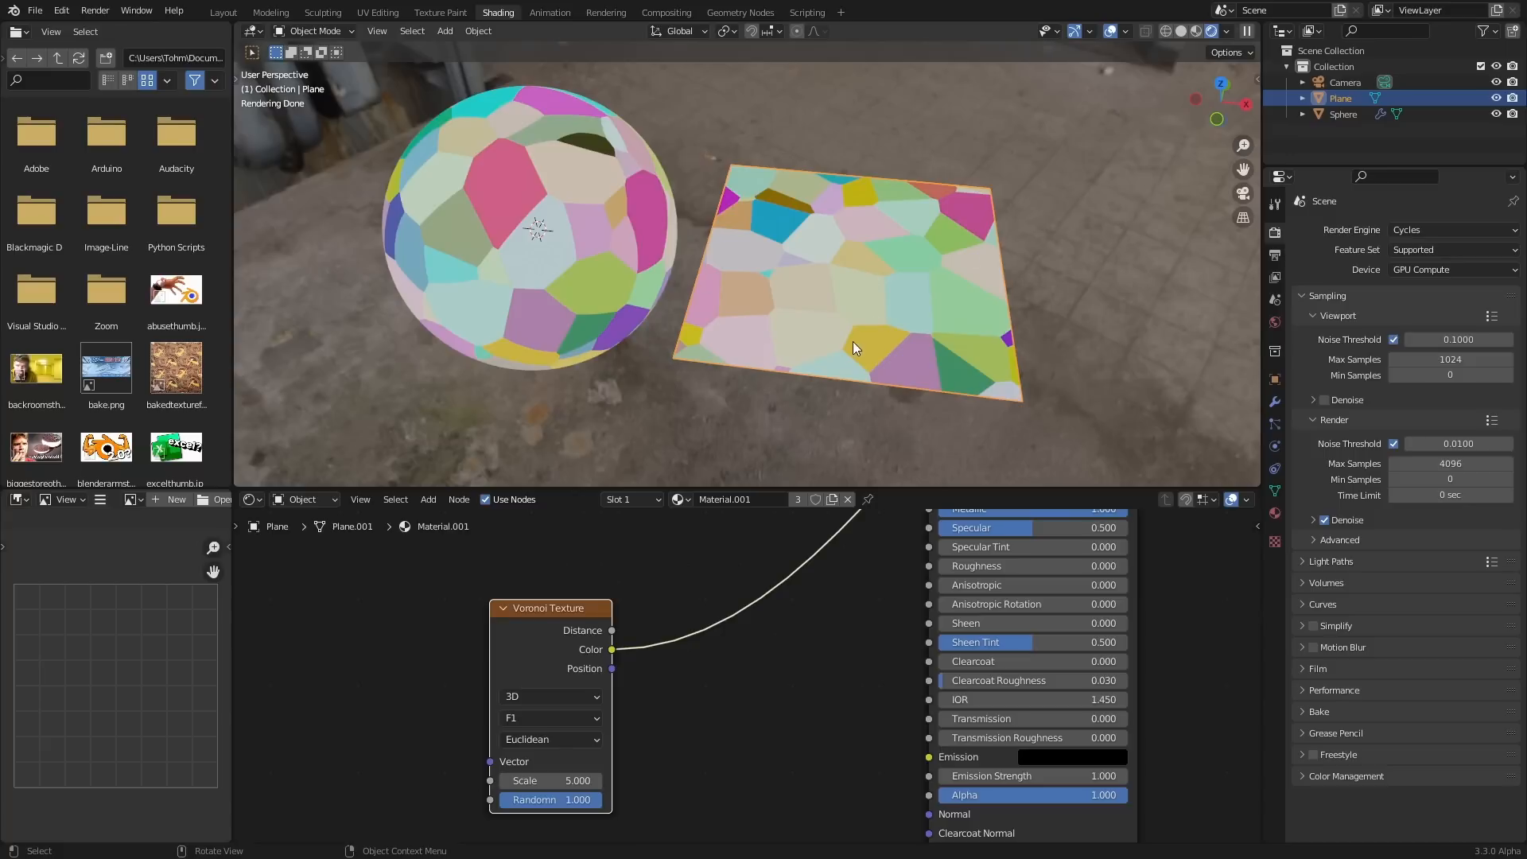
pyautogui.moveTo(880, 142)
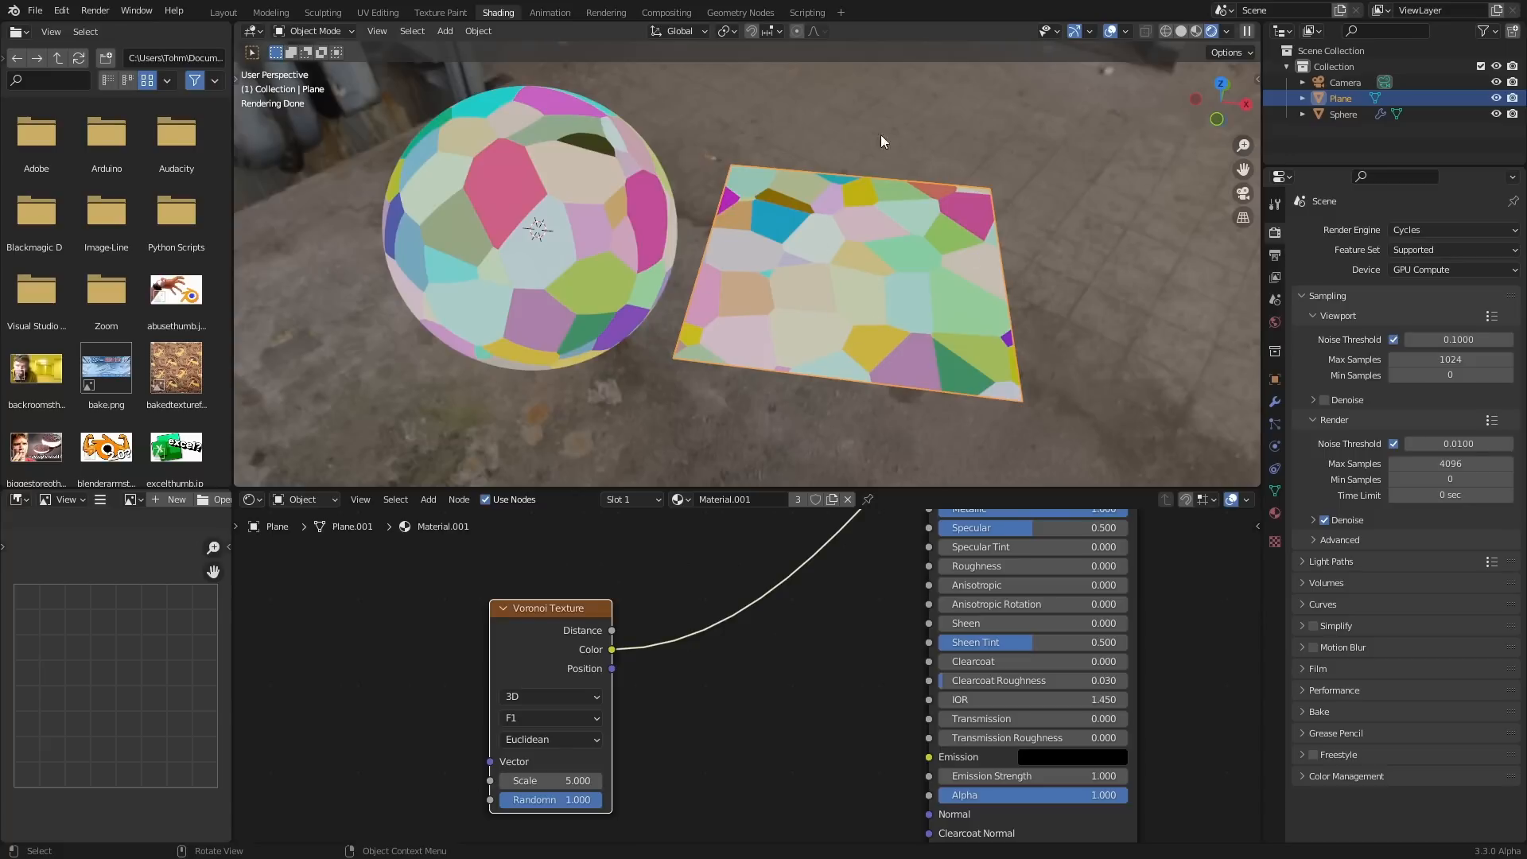
pyautogui.moveTo(924, 239)
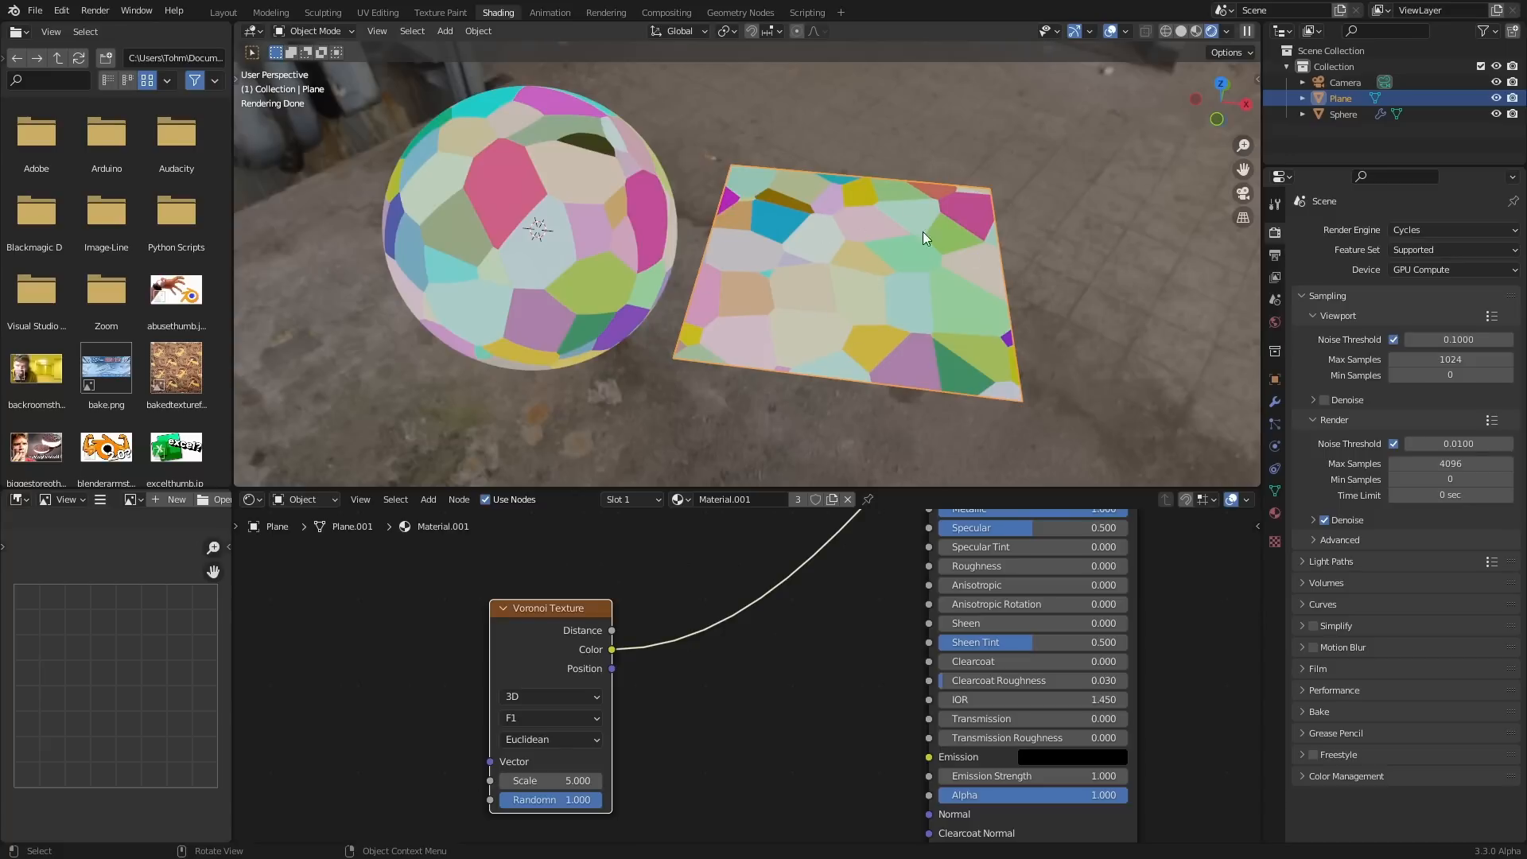
pyautogui.moveTo(867, 208)
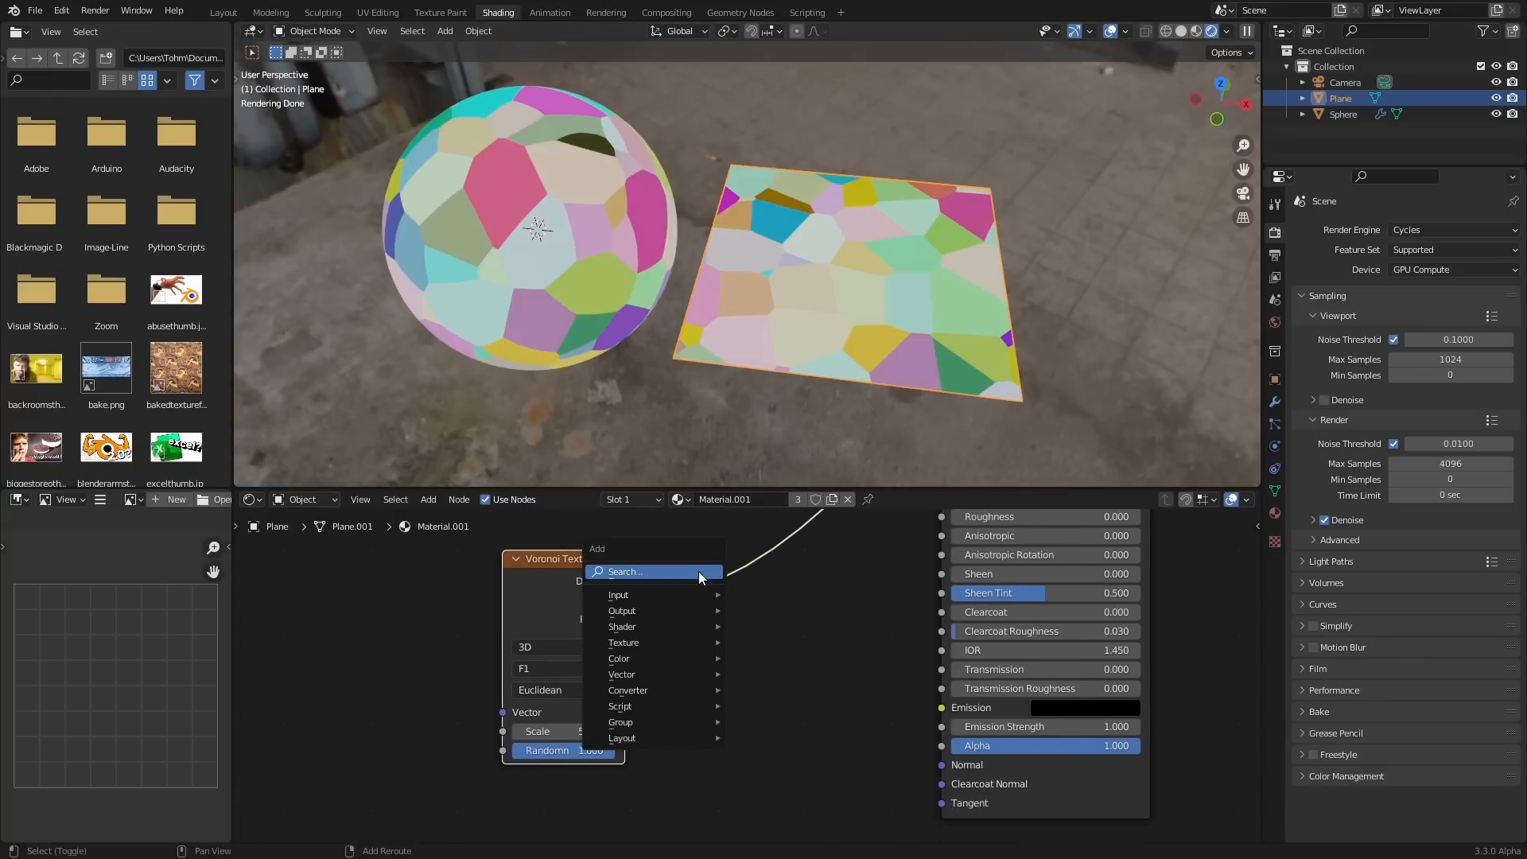
# - Add a Geometry input and a Vector Math node for the Voronoi normal offset
pyautogui.write('ge')
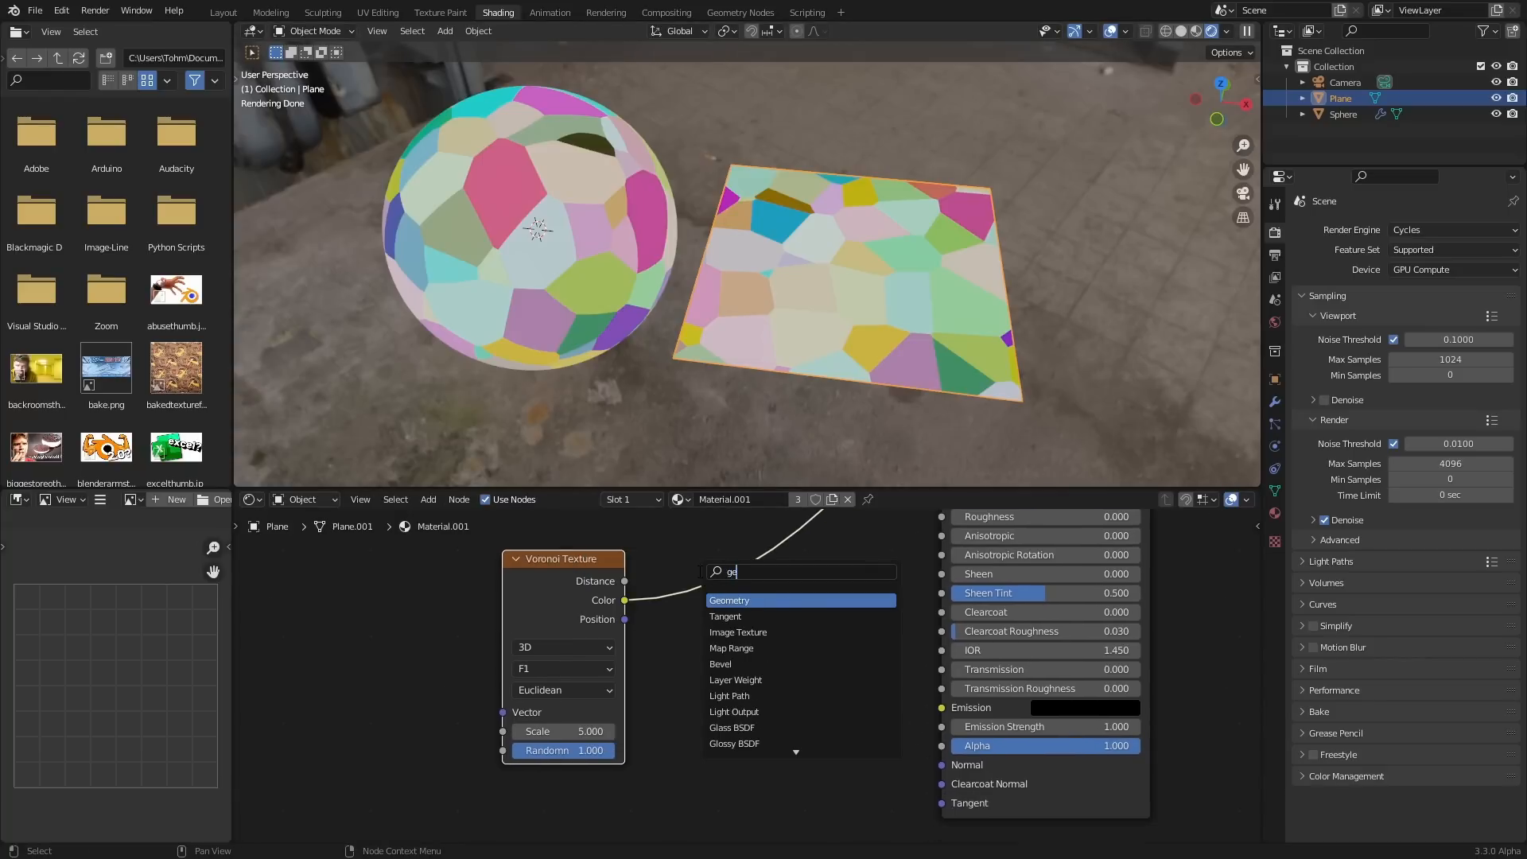
pyautogui.click(731, 600)
pyautogui.write('vec')
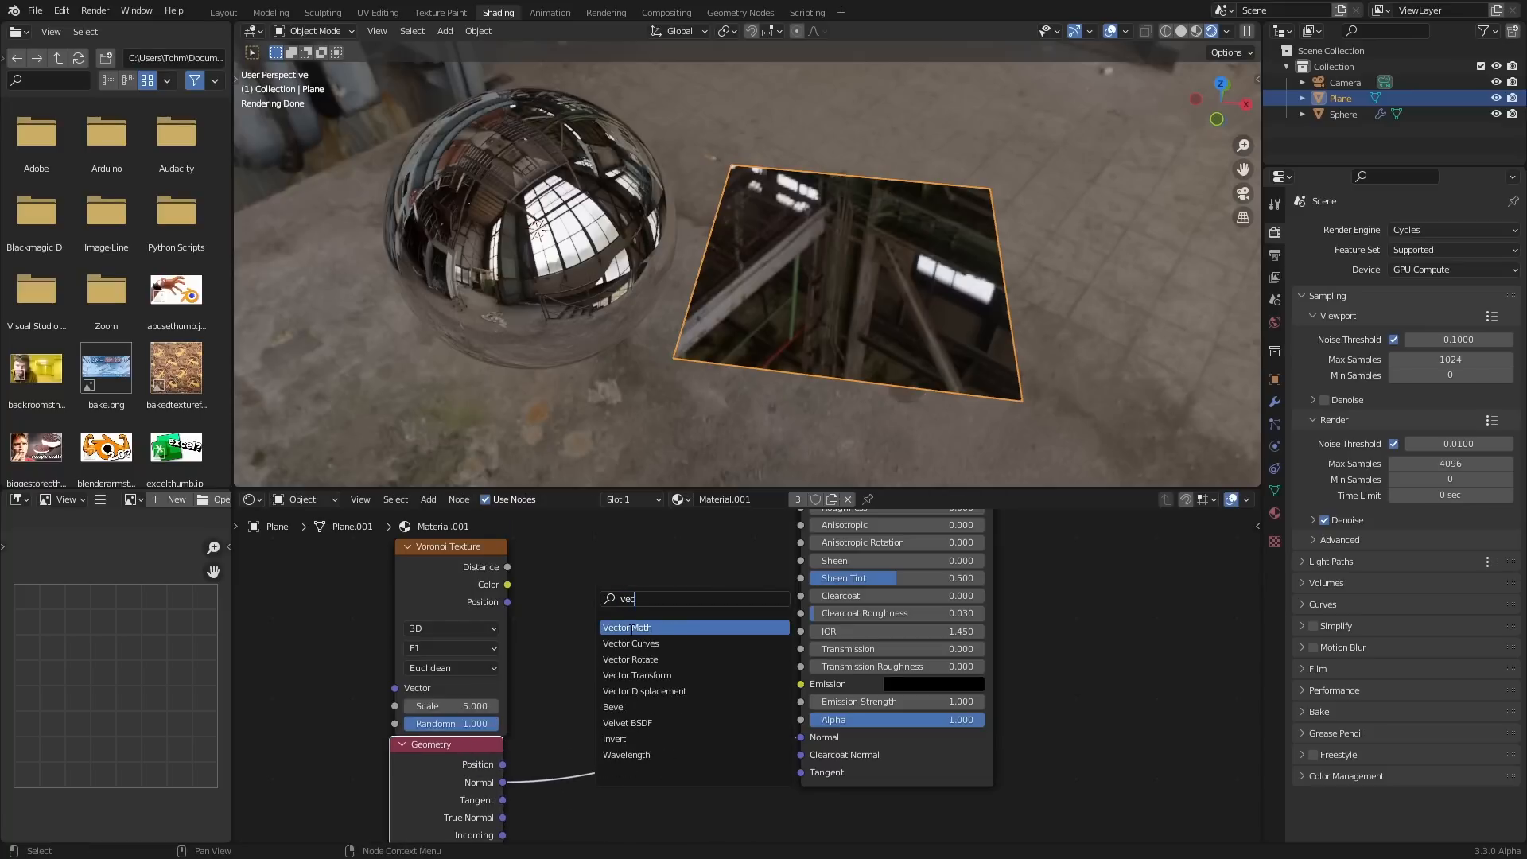
pyautogui.click(627, 626)
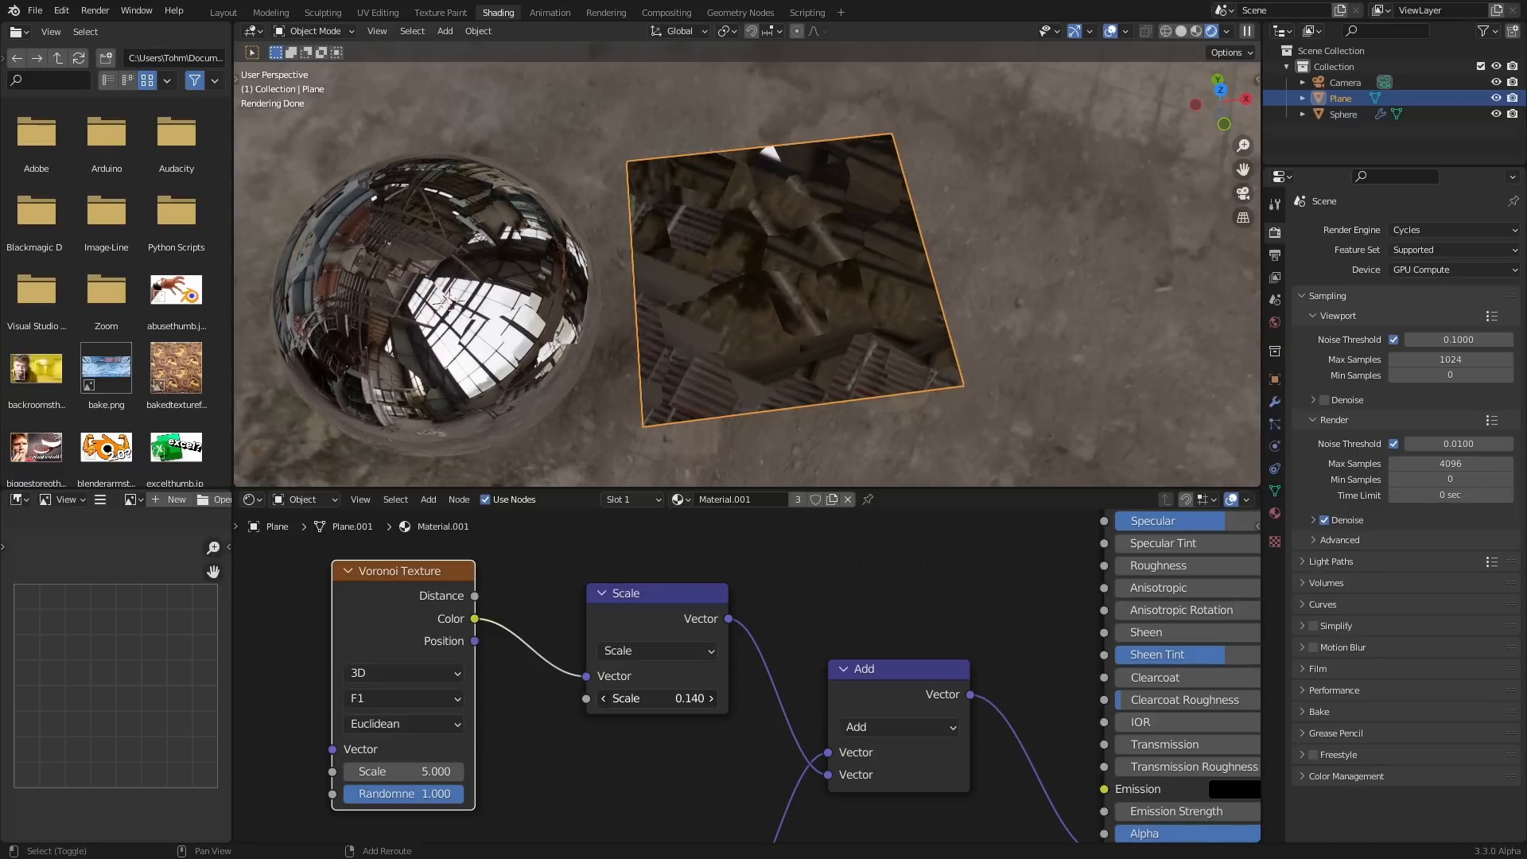
# - Raise the normal offset scale to 0.150 and add a Greater Than Math node
pyautogui.click(690, 698)
pyautogui.write('s')
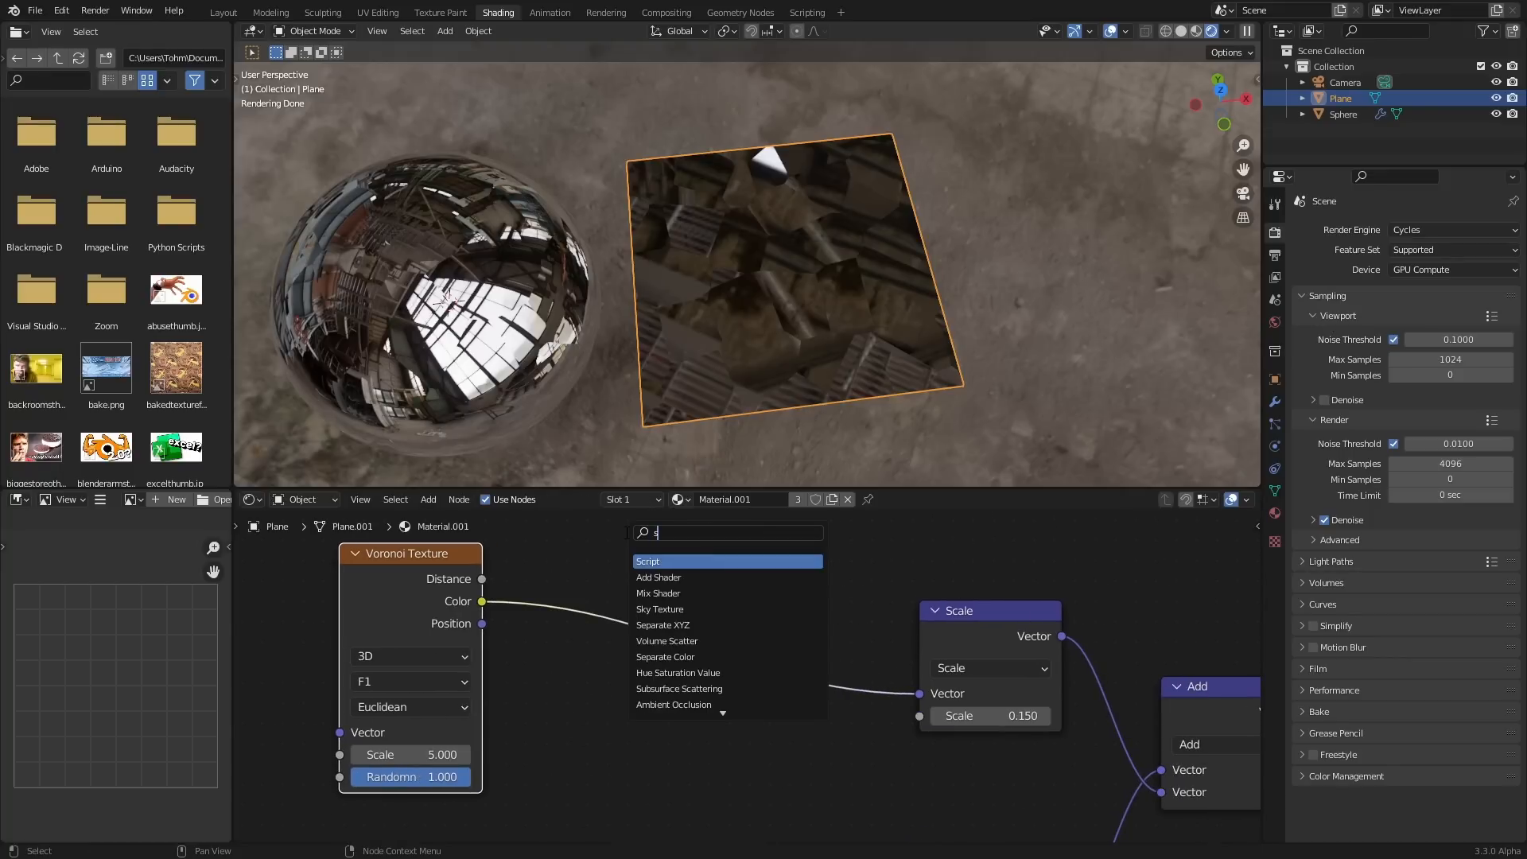
pyautogui.click(662, 577)
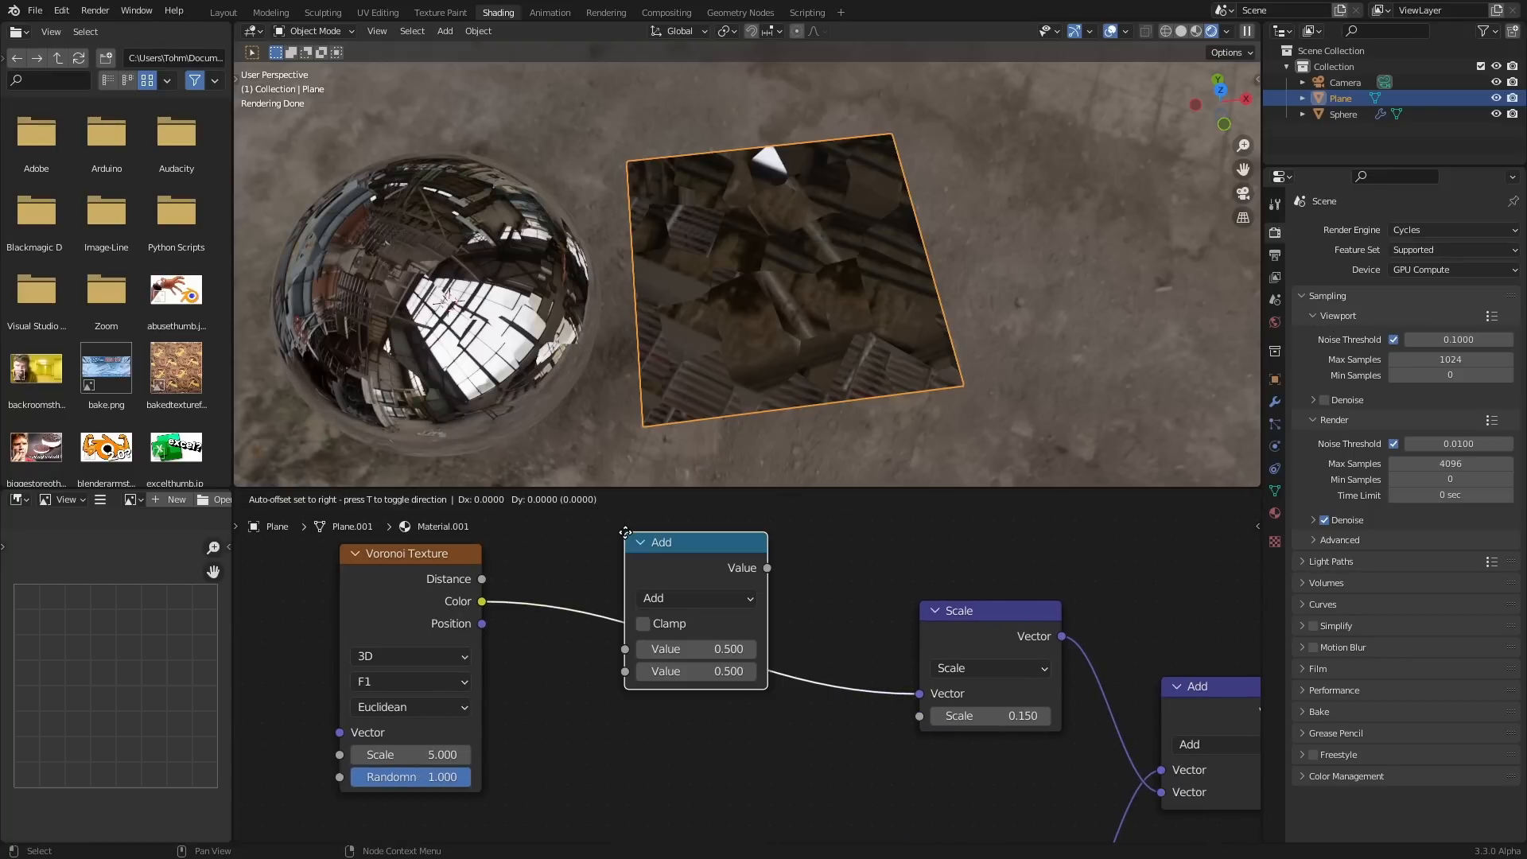
pyautogui.click(698, 599)
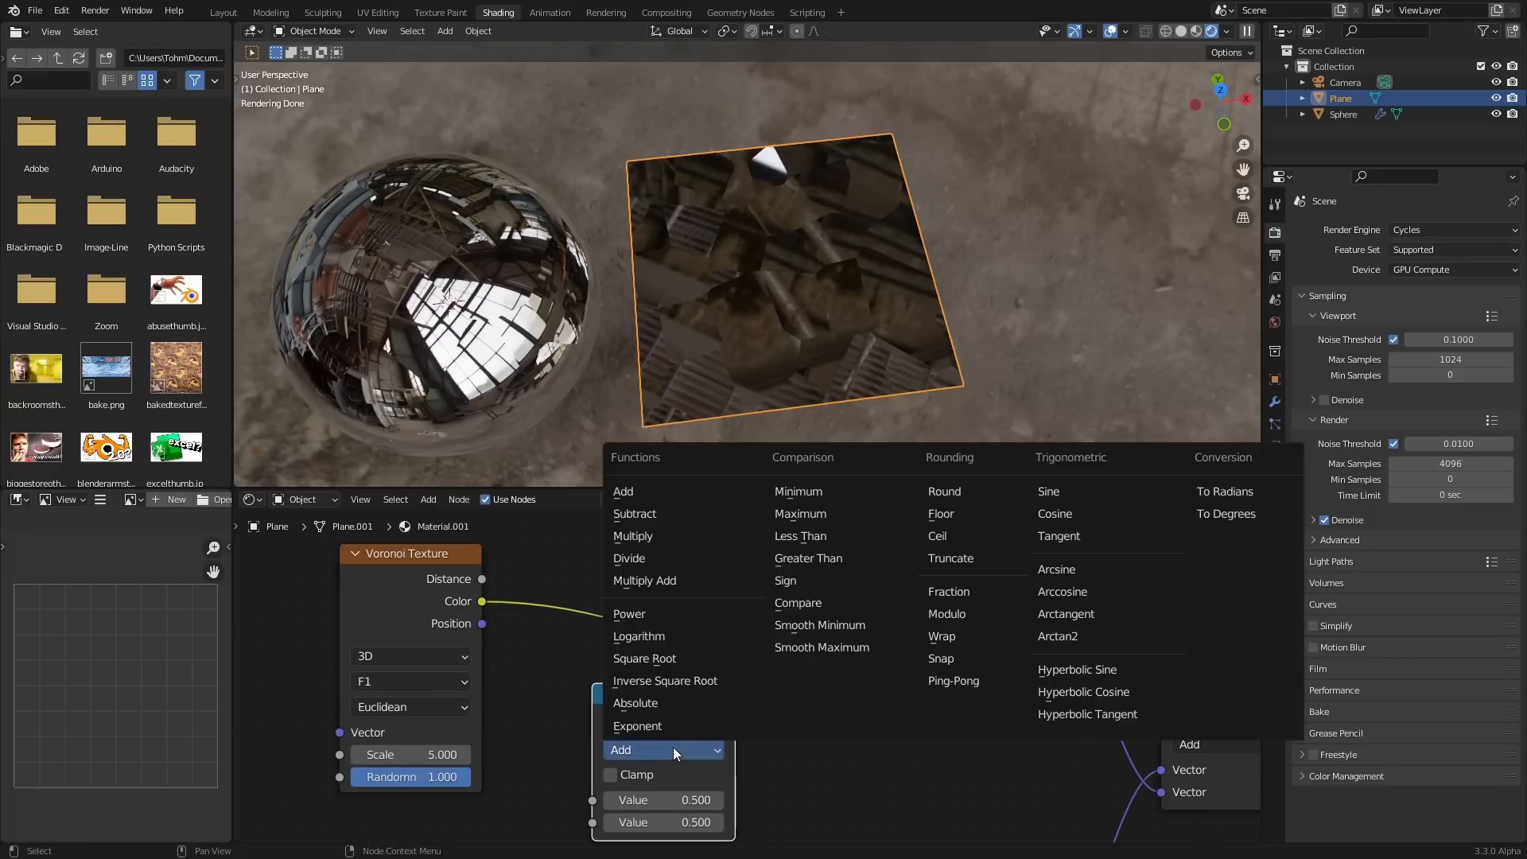
pyautogui.click(808, 558)
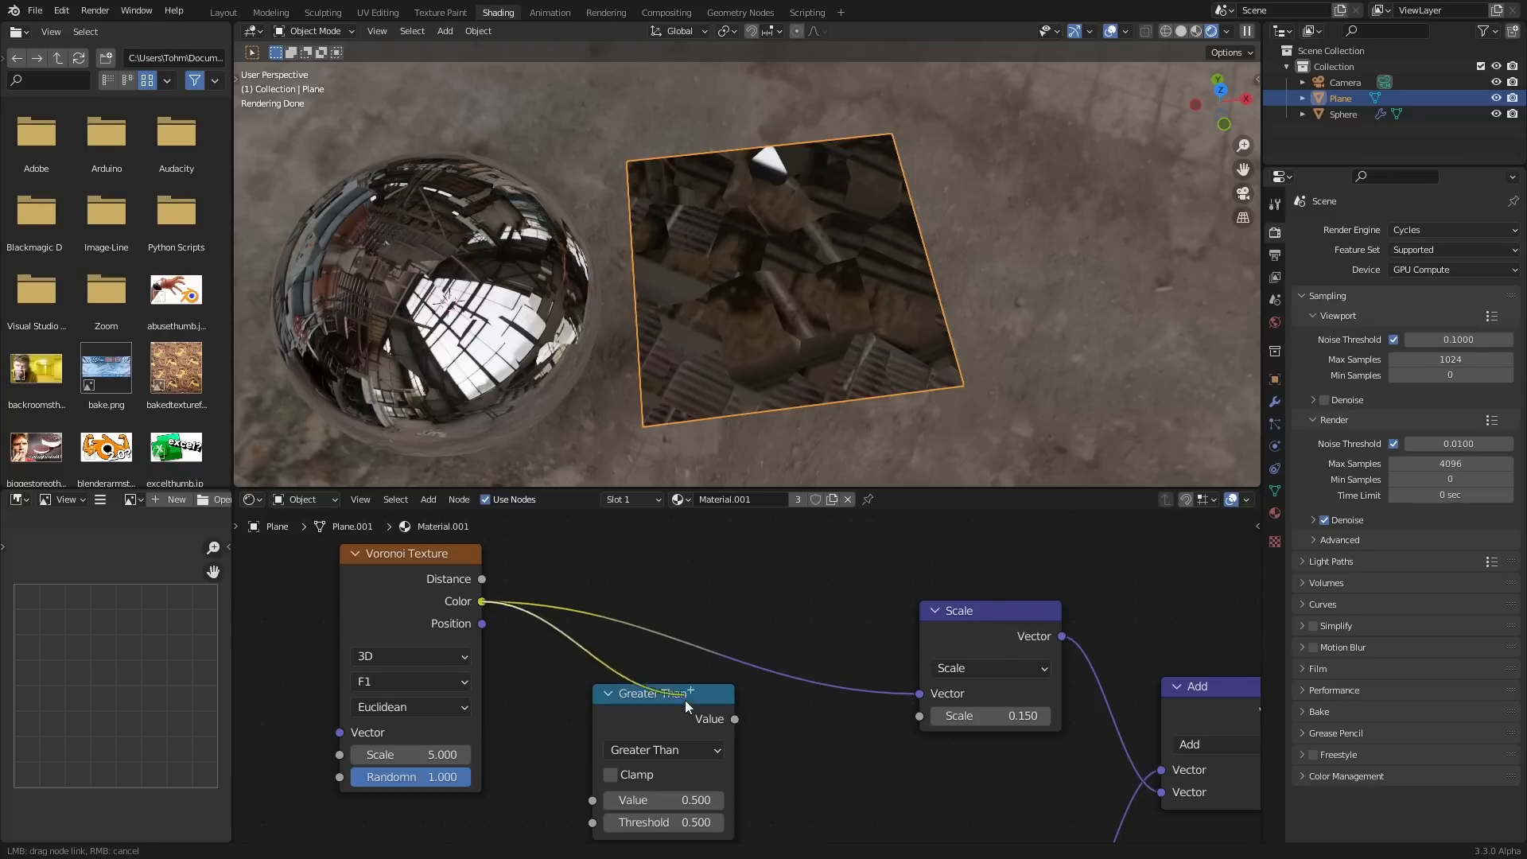